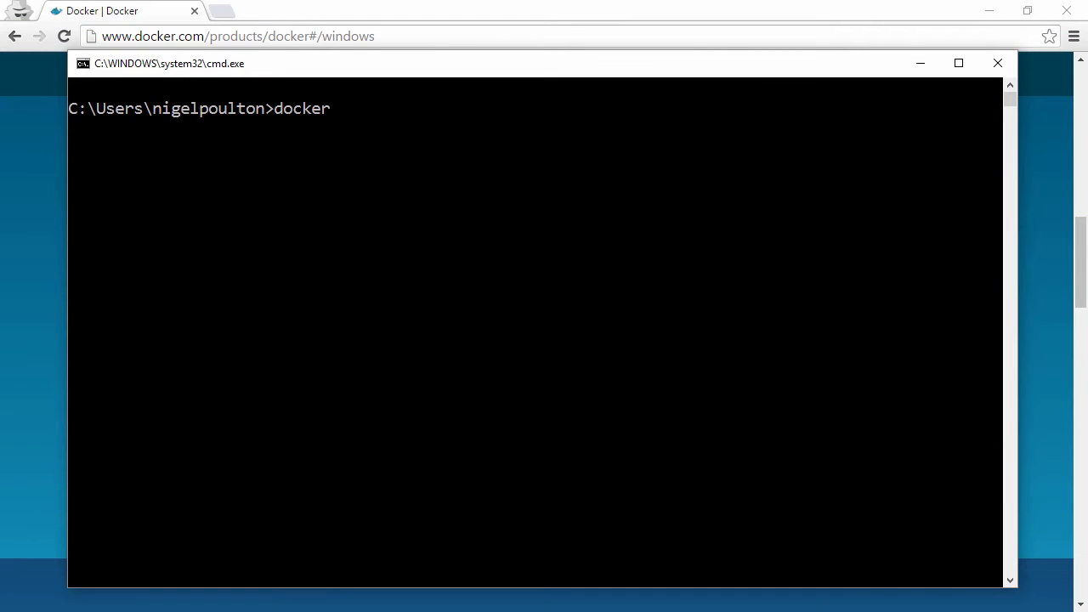
- Run 'docker version' to show client and server both at 1.12.0-rc3
text(version)
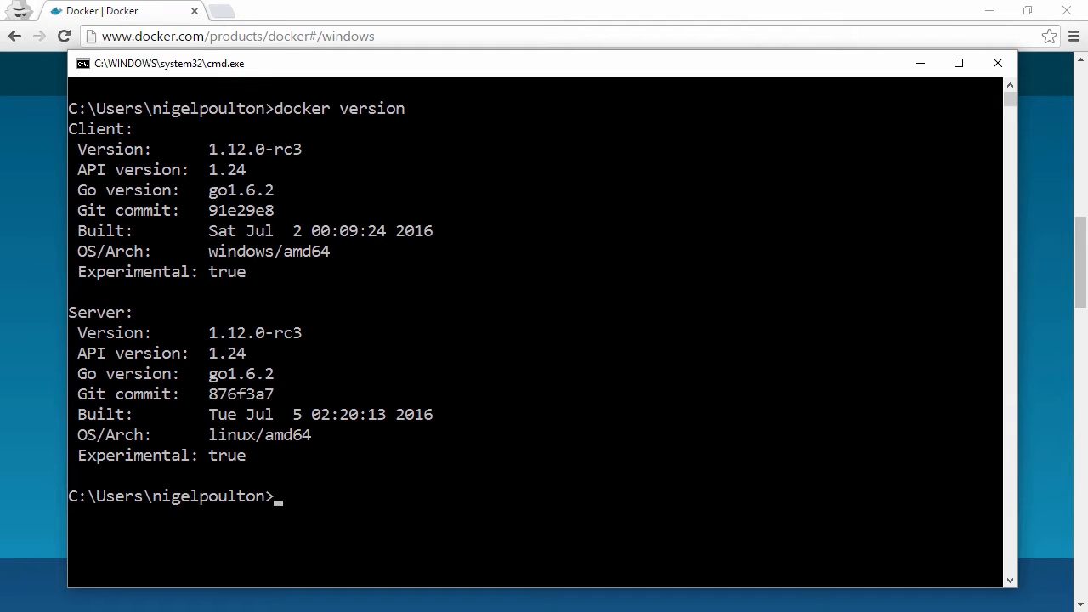
right_click(293, 259)
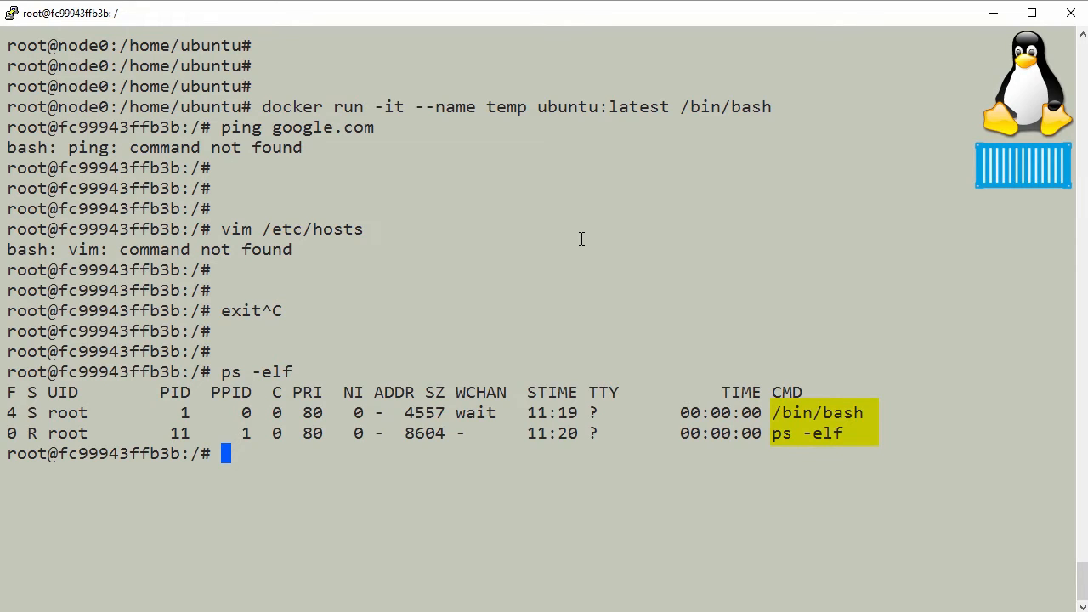
- Start the 'top' command inside the Ubuntu container shell
text(top)
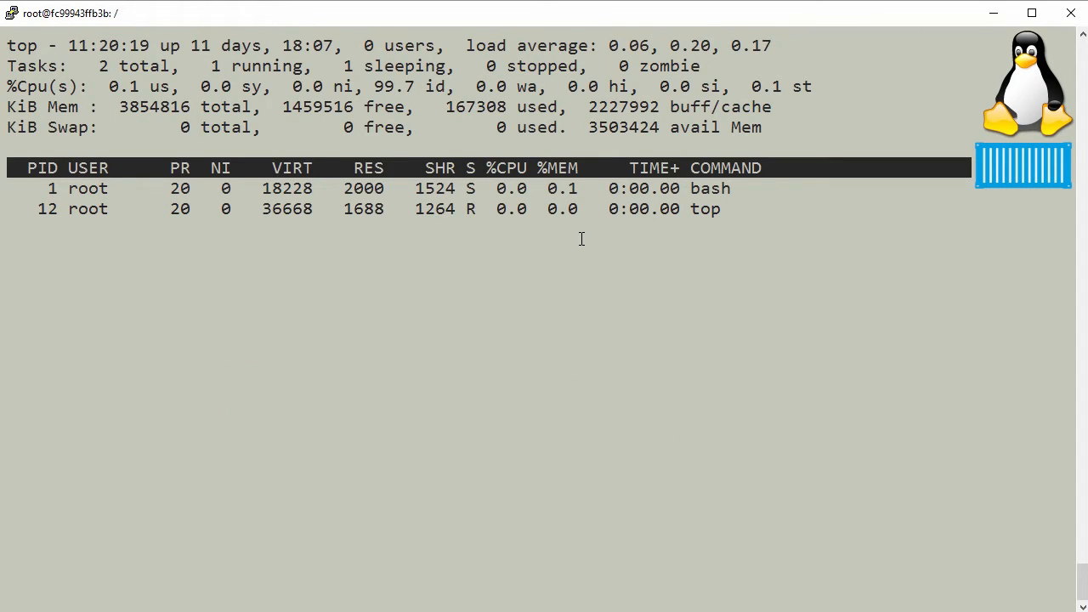
- Quit the top monitor with q after seeing only bash and top
key(q)
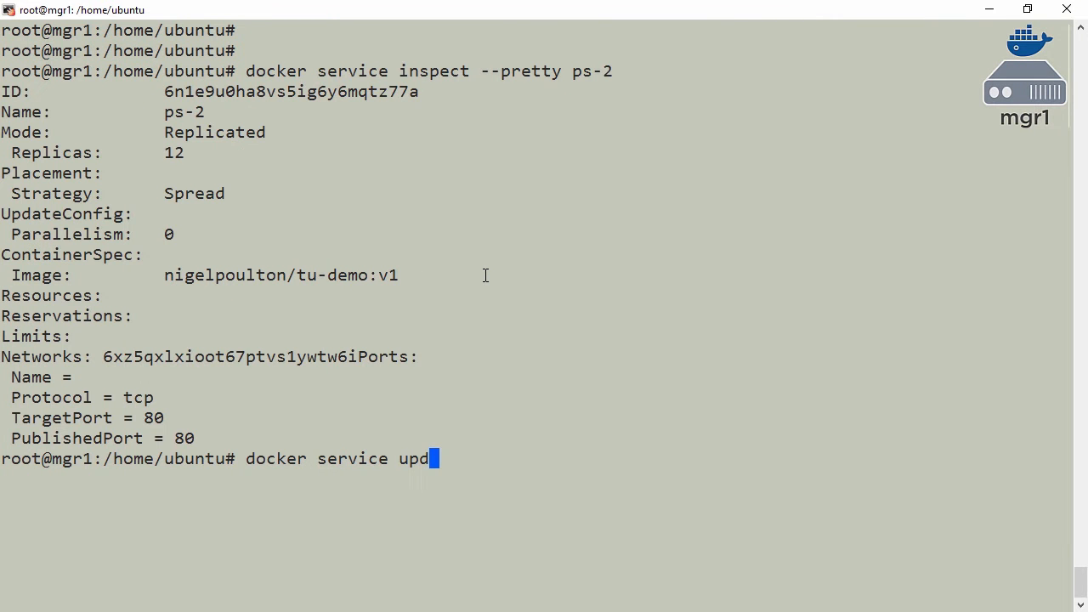
- Begin 'docker service update --image nigelpoulto...' for service ps-2, not yet run
text(ate --image)
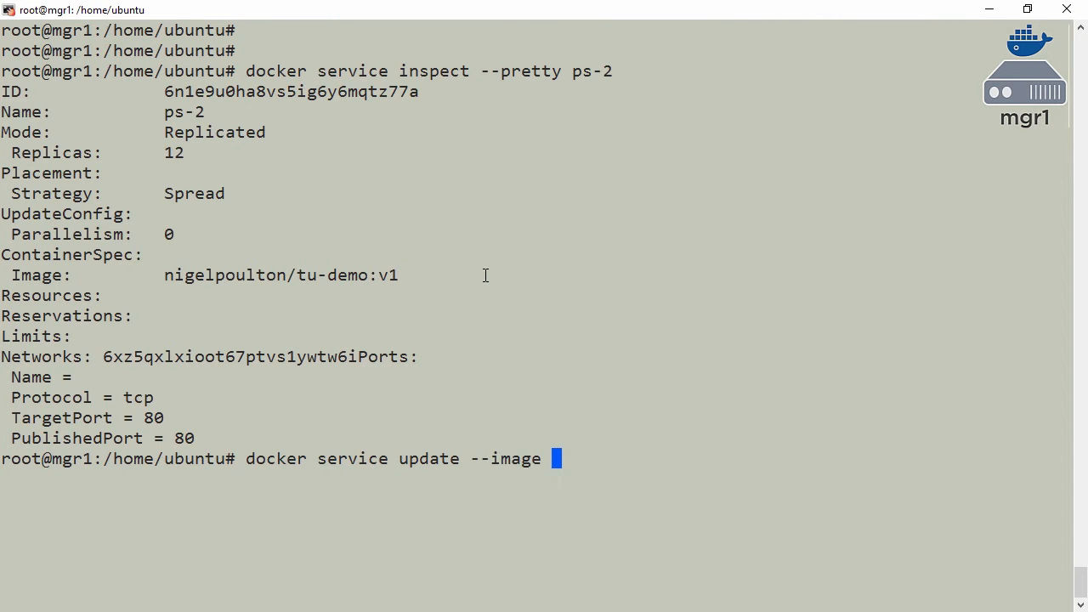
text(nigelpoulto)
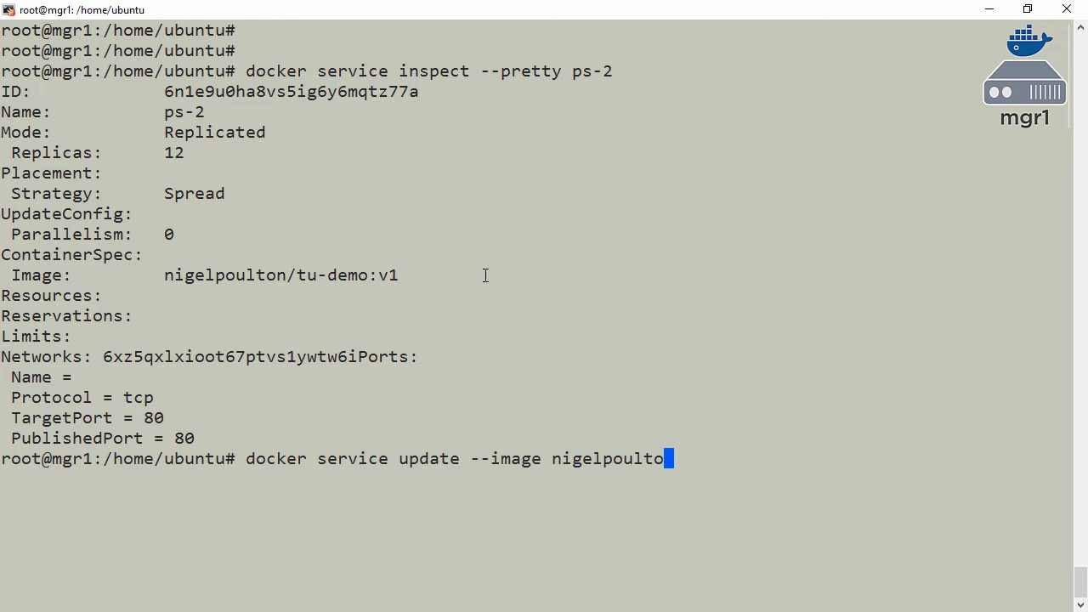